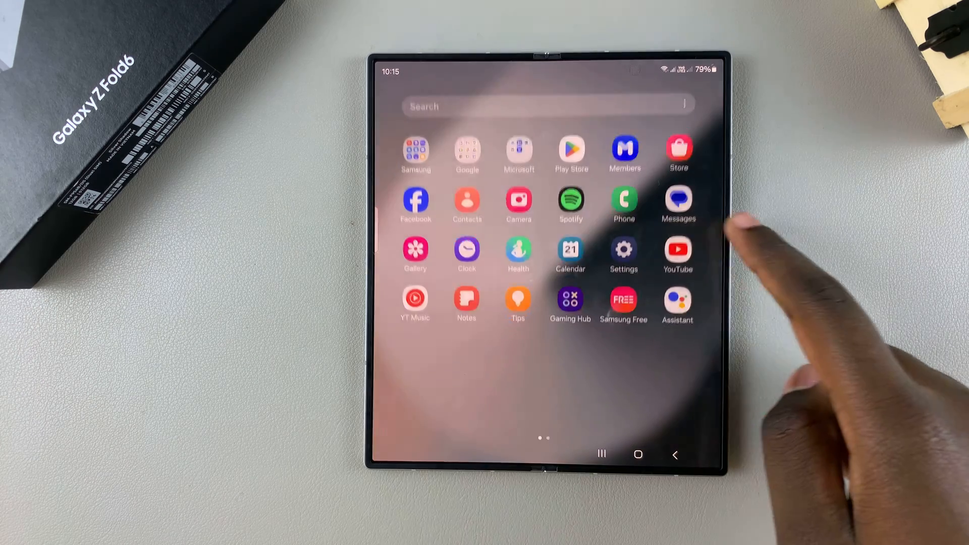
# Go from the home screen through Settings and General management into Samsung Keyboard settings
pyautogui.click(623, 250)
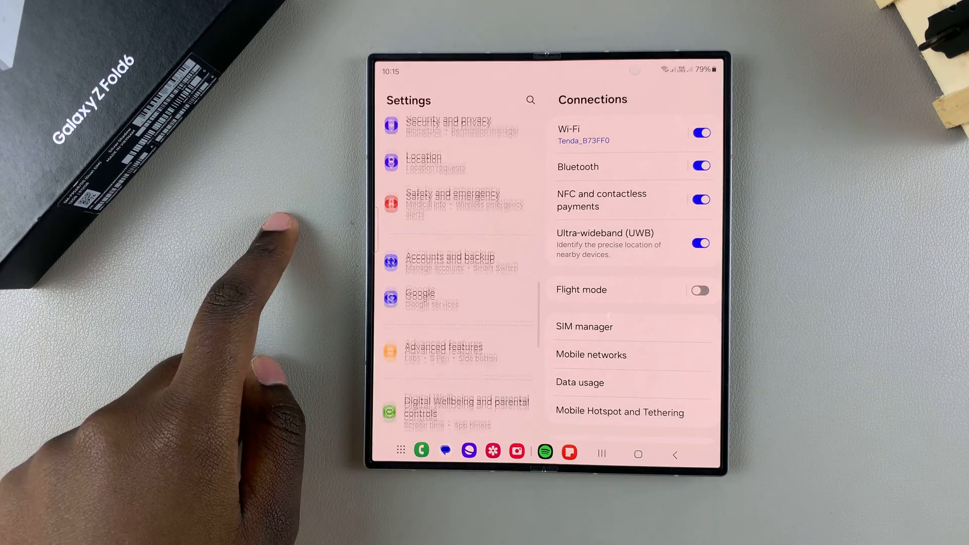
pyautogui.scroll(-3)
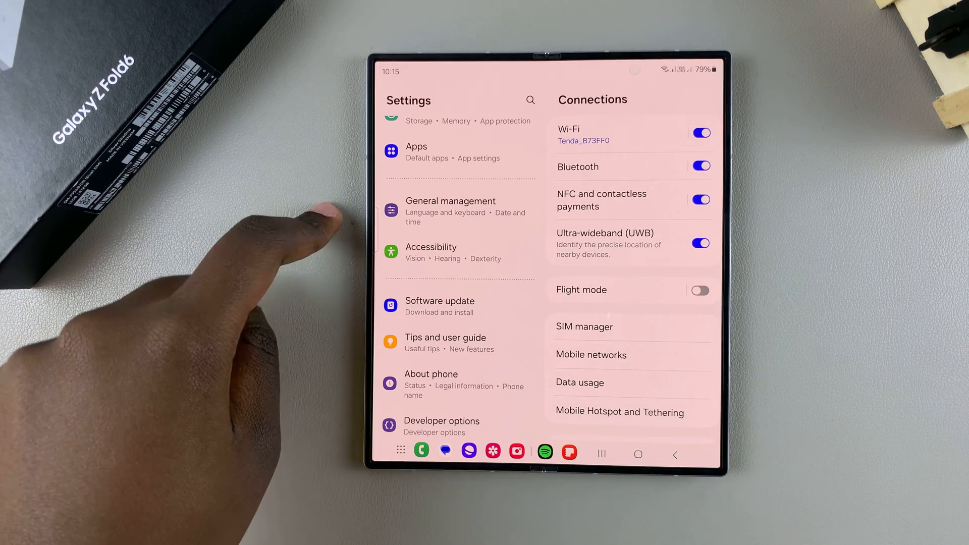
pyautogui.click(450, 211)
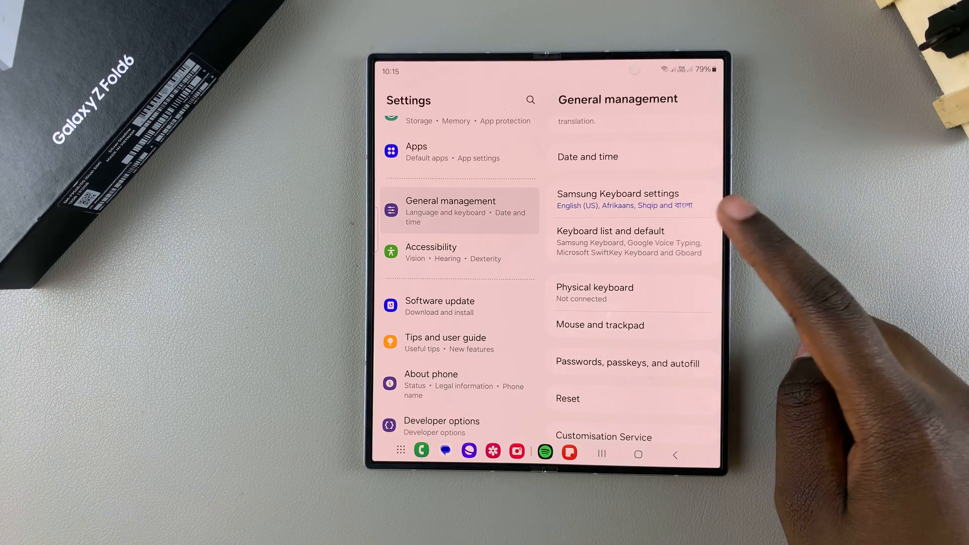
pyautogui.click(621, 198)
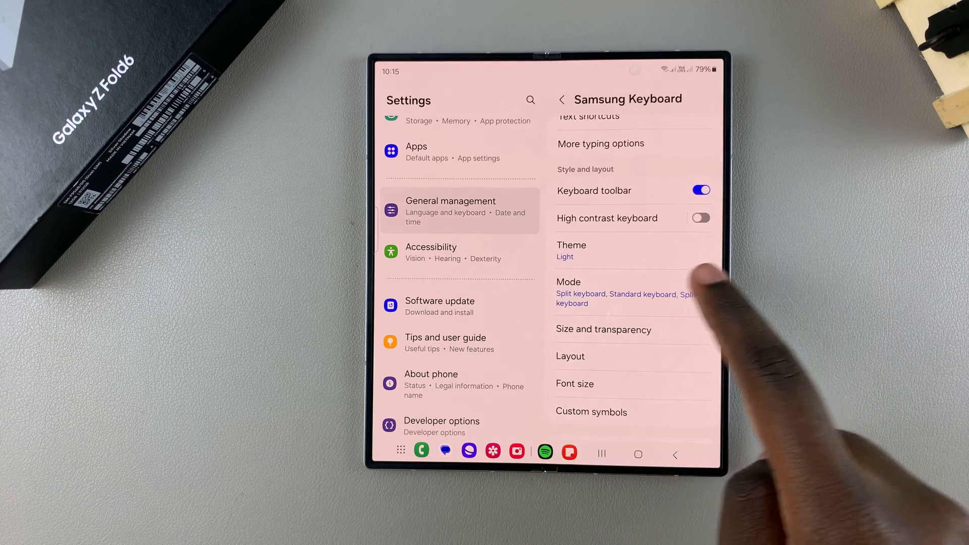
# Cycle the keyboard through Solid light, Dark and Solid dark themes, finishing on Dark
pyautogui.click(570, 250)
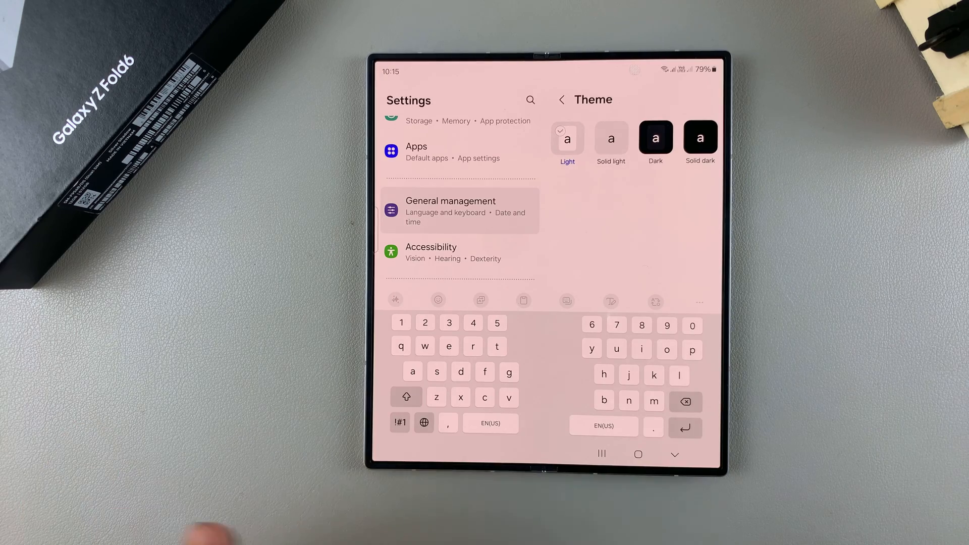
pyautogui.click(611, 138)
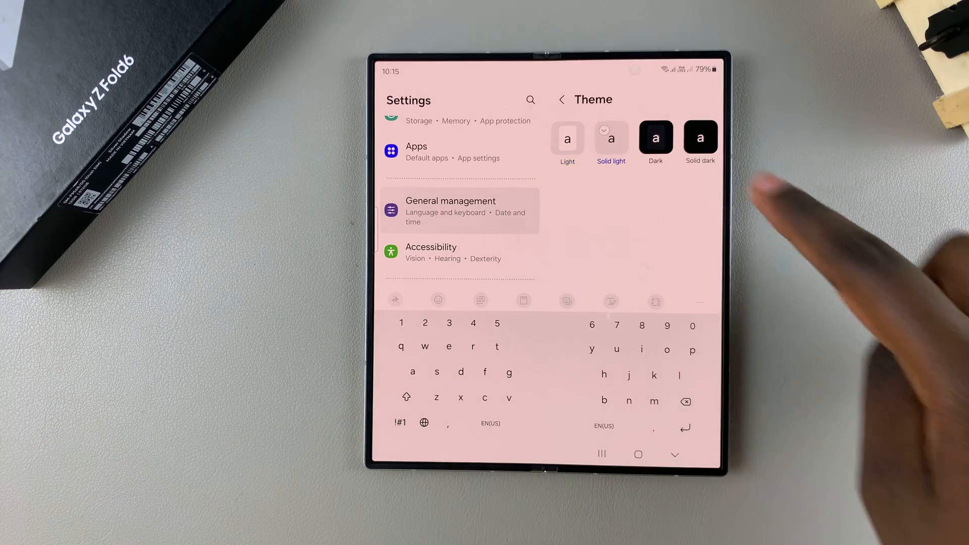
pyautogui.click(655, 138)
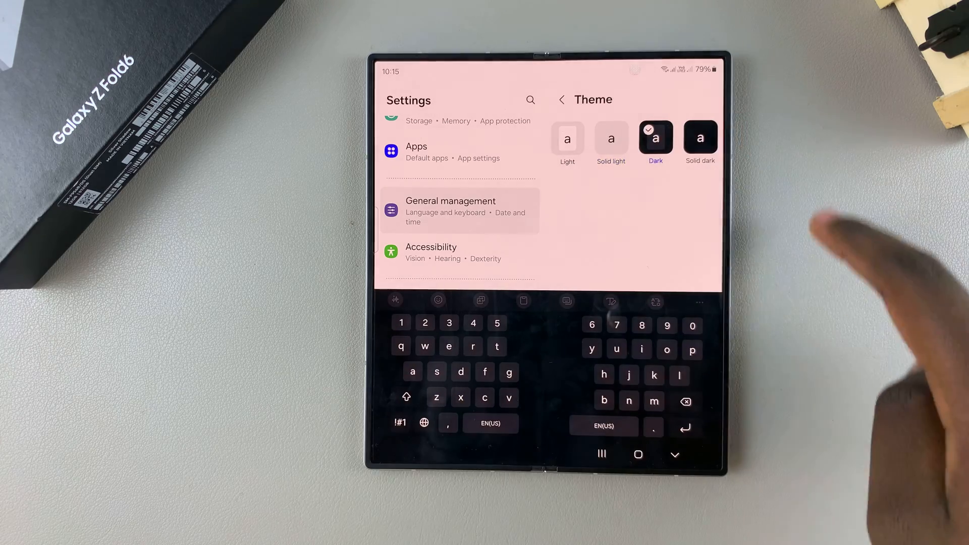
pyautogui.click(699, 138)
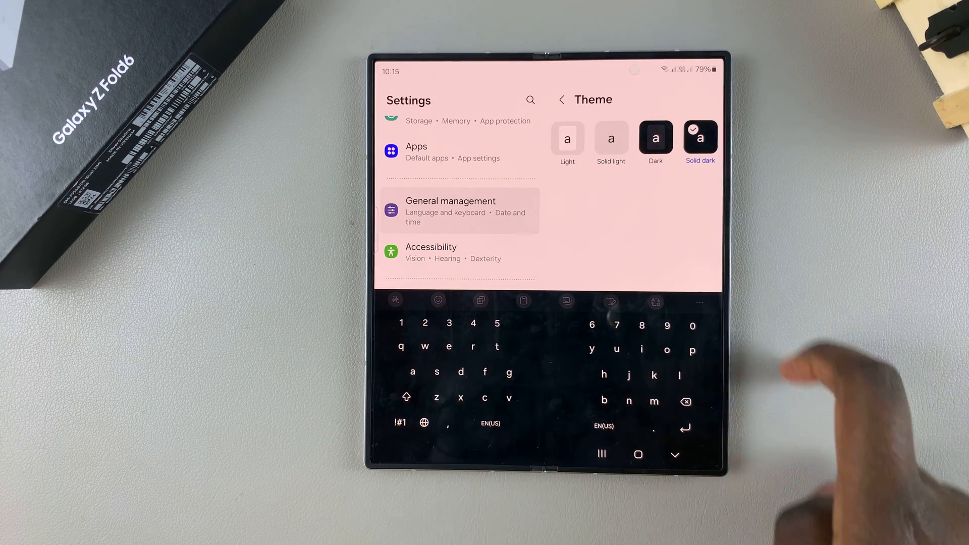
pyautogui.click(611, 138)
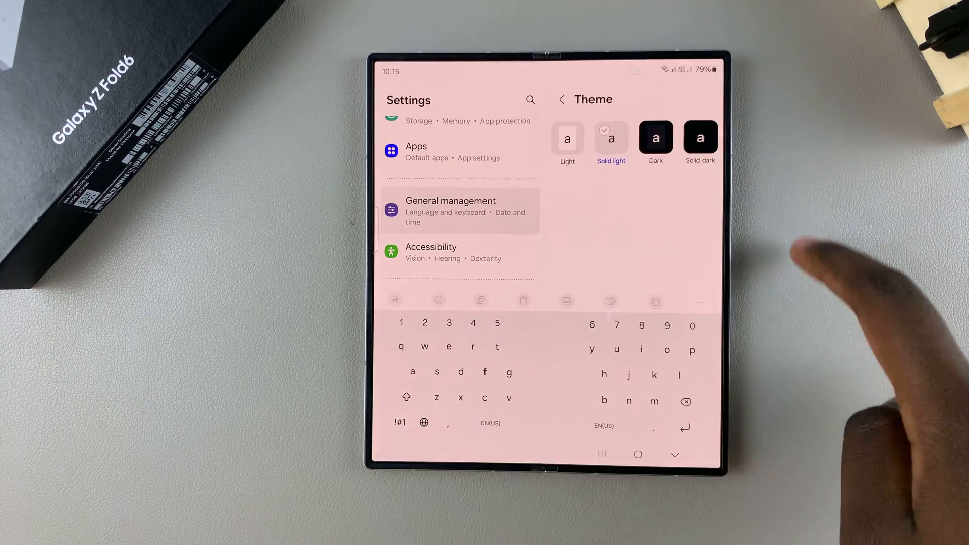
pyautogui.click(700, 137)
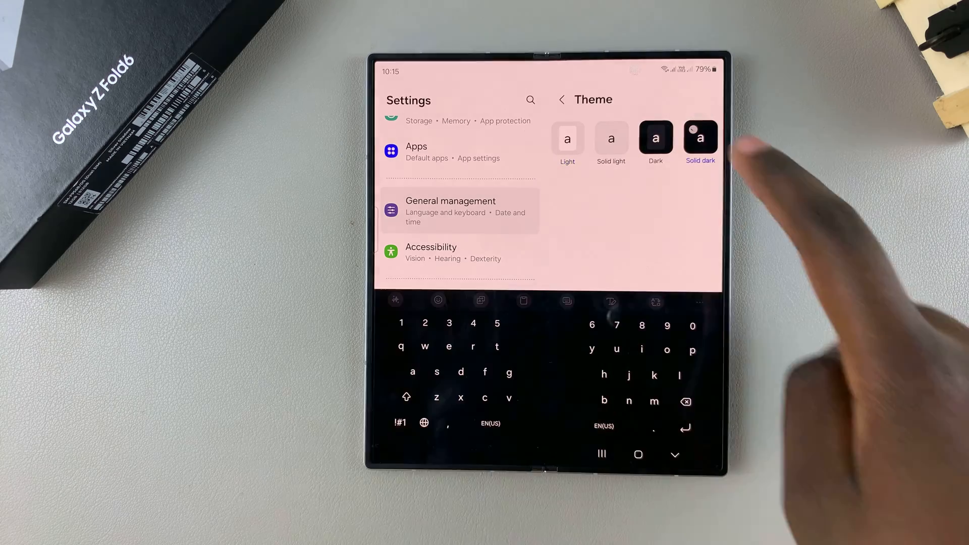
pyautogui.click(655, 138)
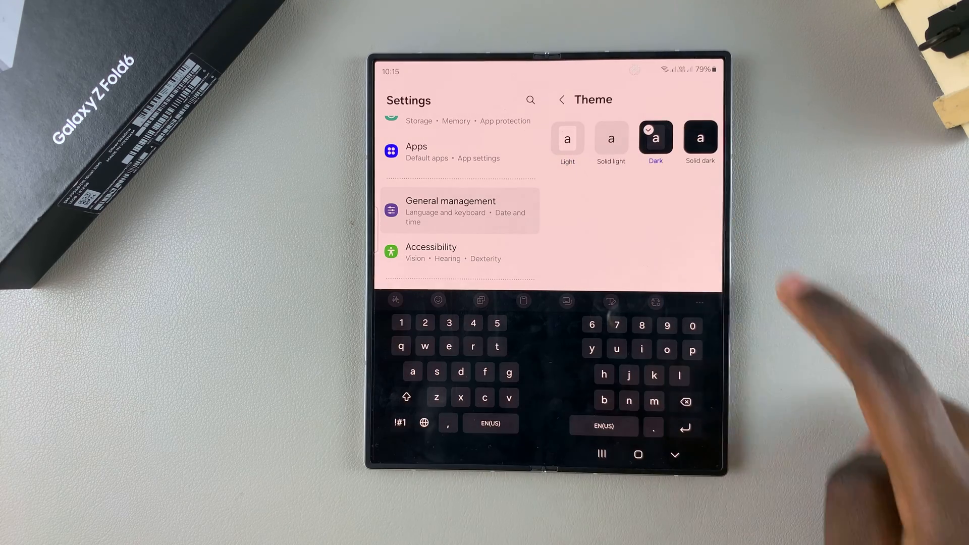
pyautogui.click(638, 455)
pyautogui.write('Ckifee')
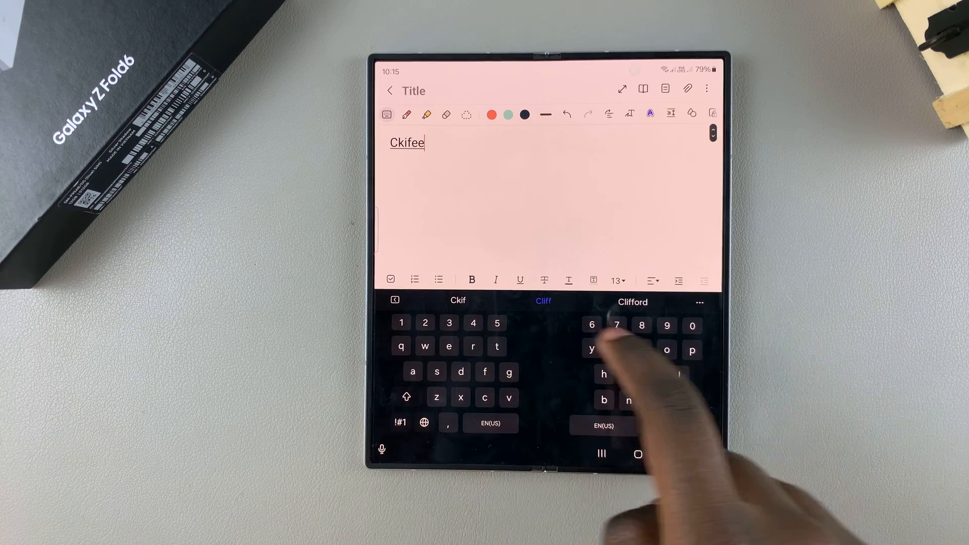
# Type test text 'ikmjr' in a note, then switch the keyboard to handwriting input
pyautogui.write('ikmjr')
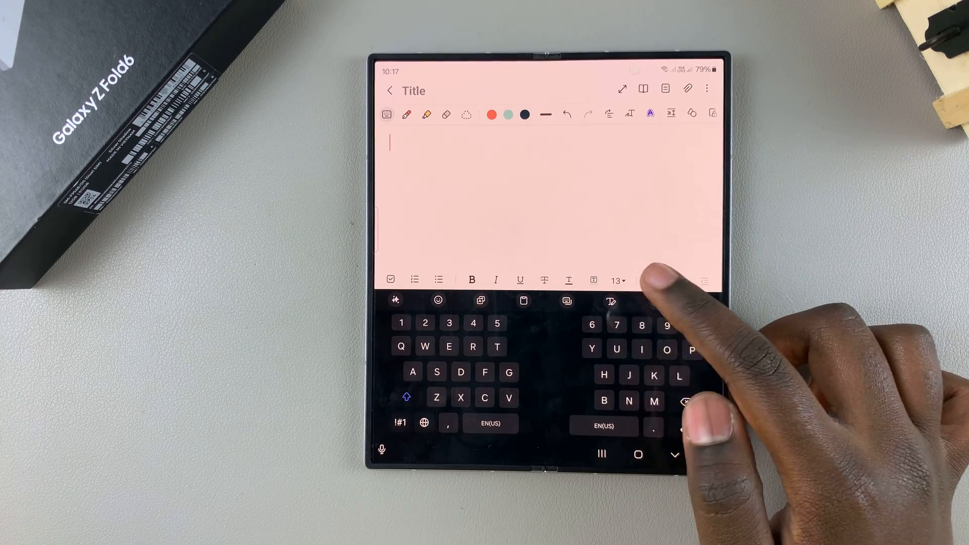
pyautogui.click(611, 301)
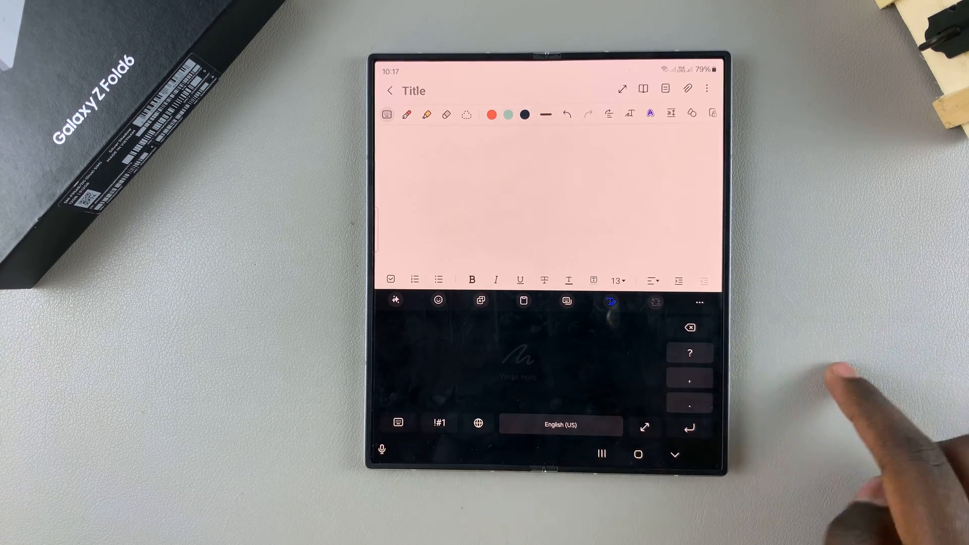
pyautogui.click(637, 454)
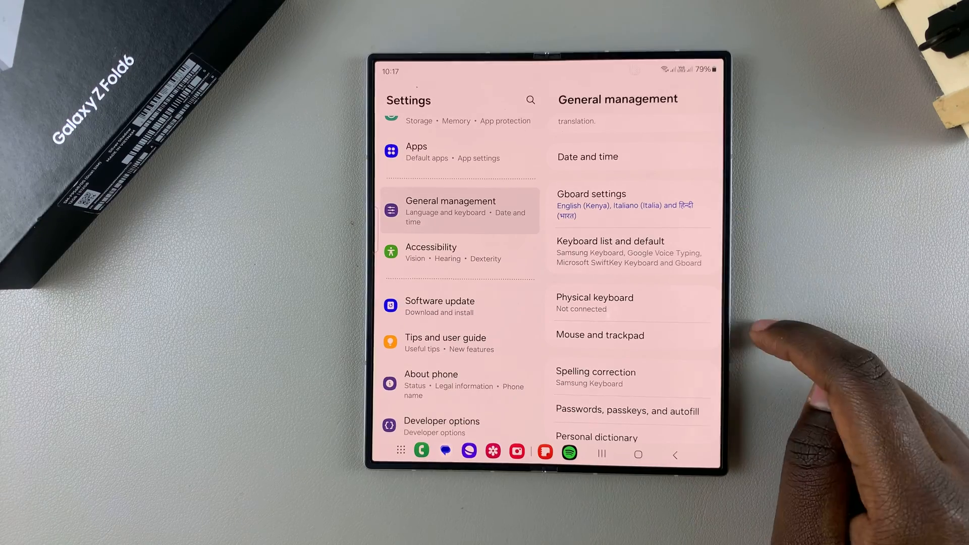
# Open the Gboard Theme page and browse the colour, landscape and gradient themes
pyautogui.scroll(-3)
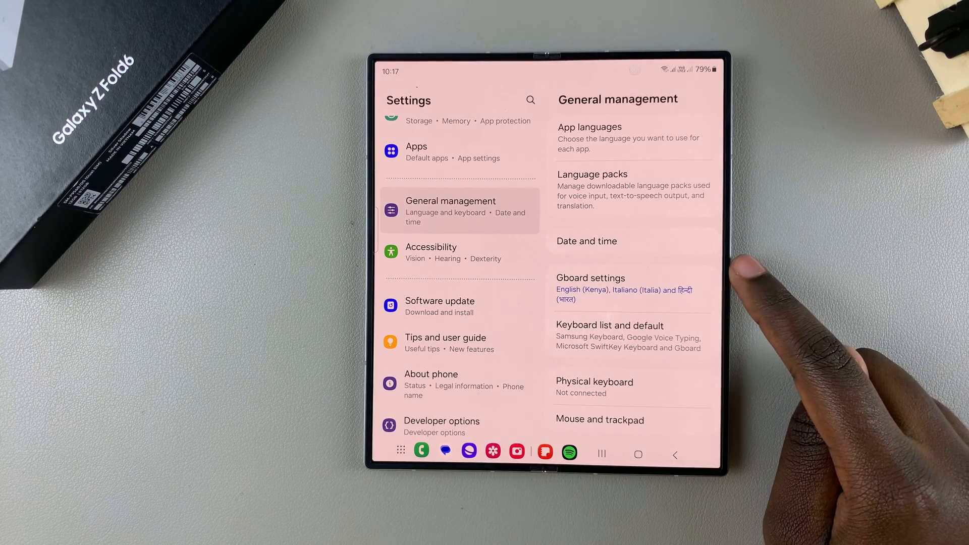
pyautogui.click(589, 277)
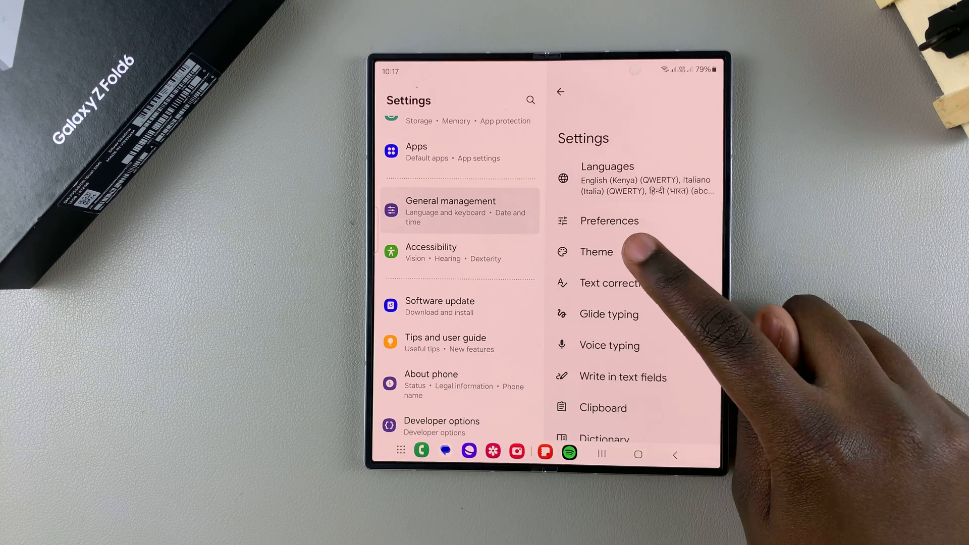
pyautogui.click(596, 251)
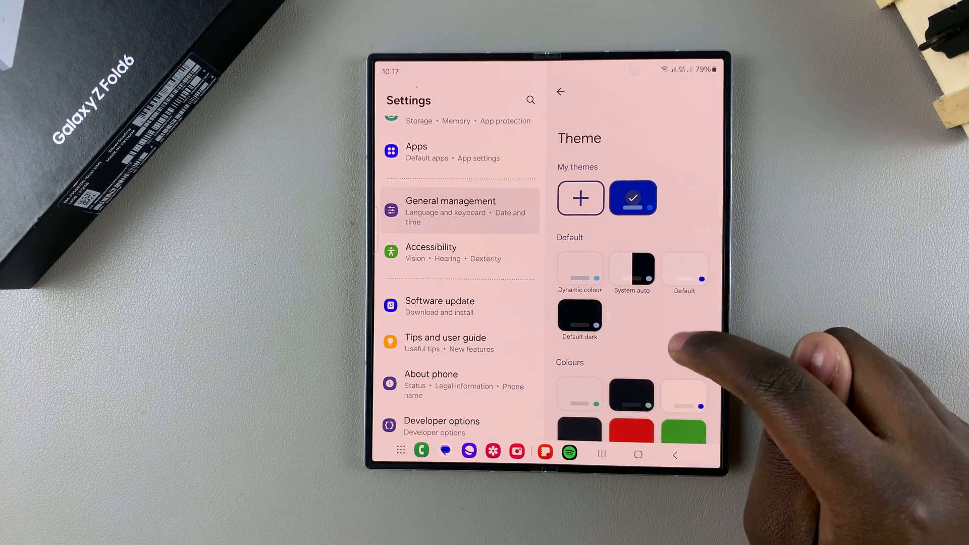
pyautogui.scroll(-3)
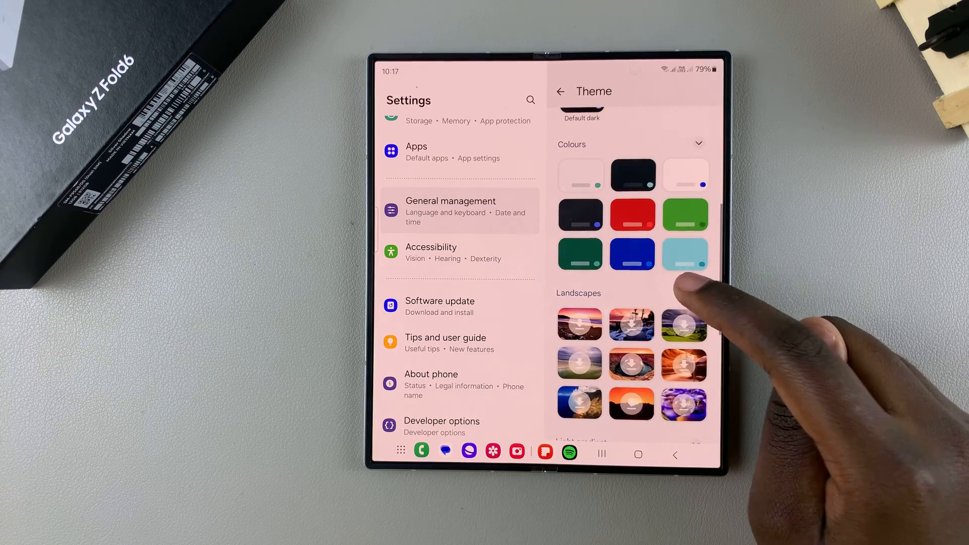
pyautogui.scroll(-3)
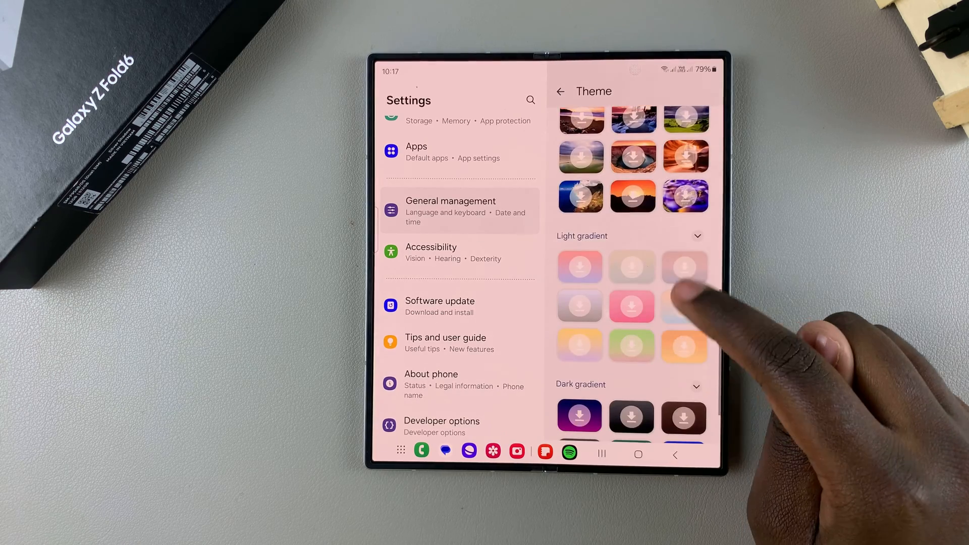
pyautogui.scroll(-3)
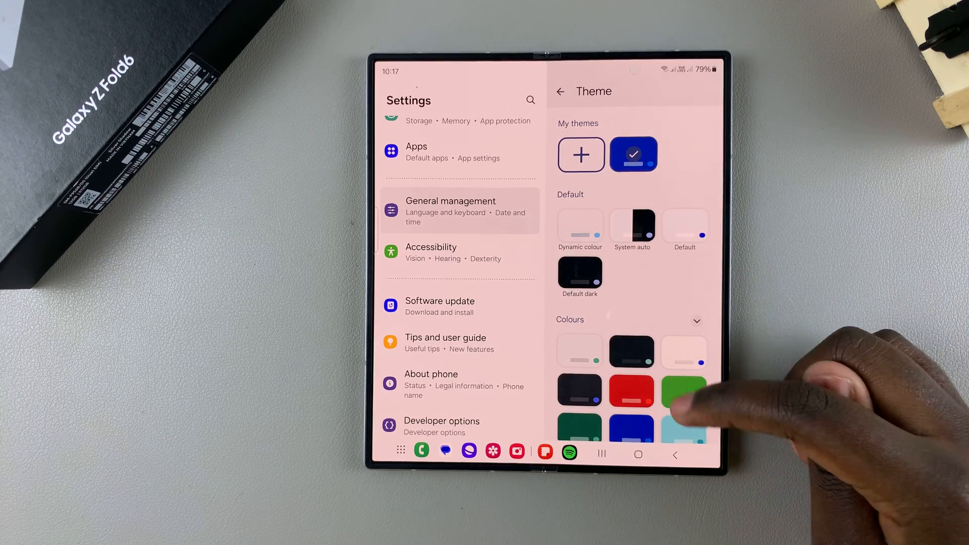
pyautogui.scroll(-3)
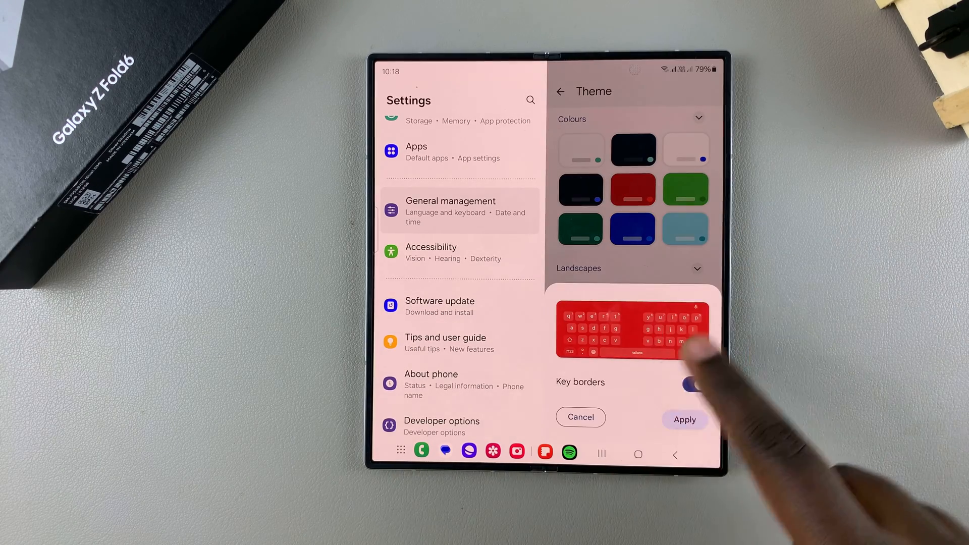
pyautogui.click(695, 384)
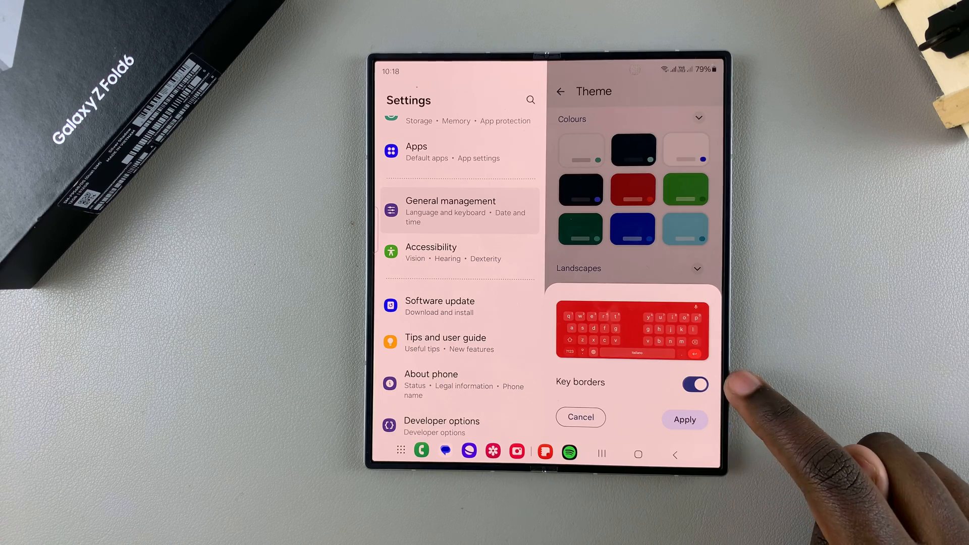
pyautogui.click(694, 385)
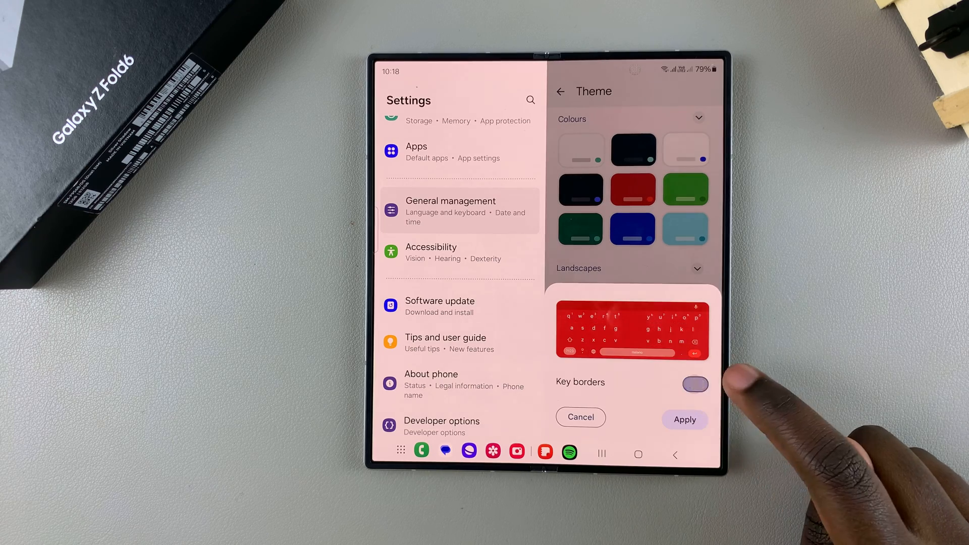
pyautogui.click(694, 384)
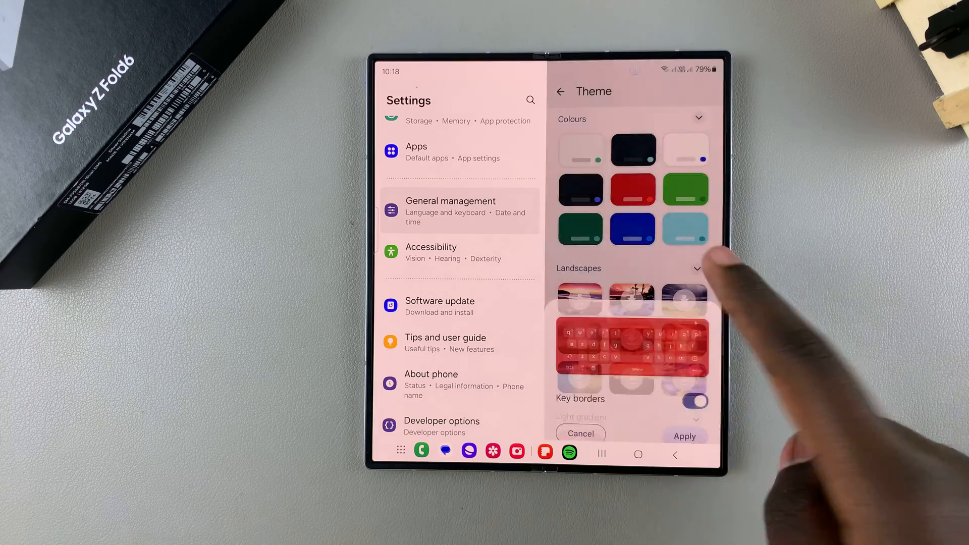
# Apply the purple Dark gradient theme with key borders switched off
pyautogui.scroll(-3)
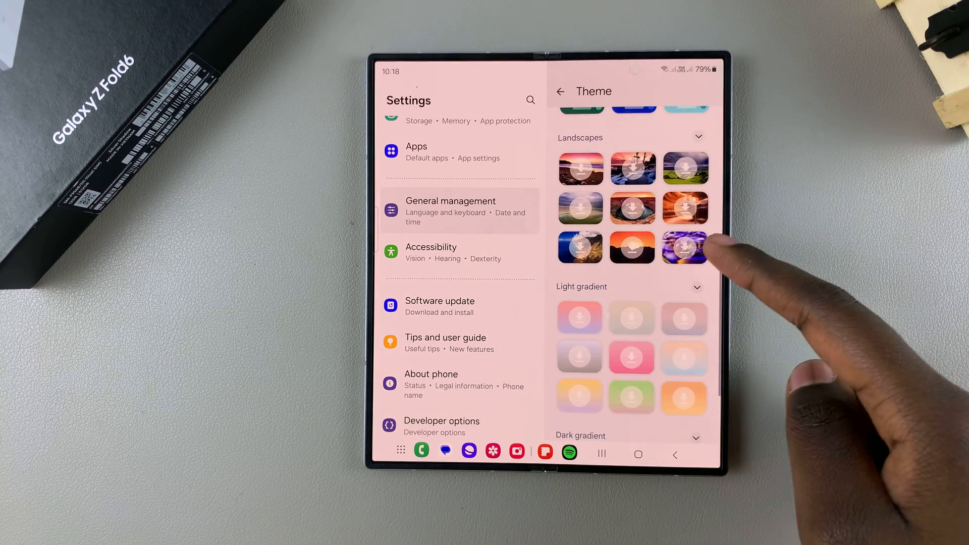
pyautogui.scroll(-3)
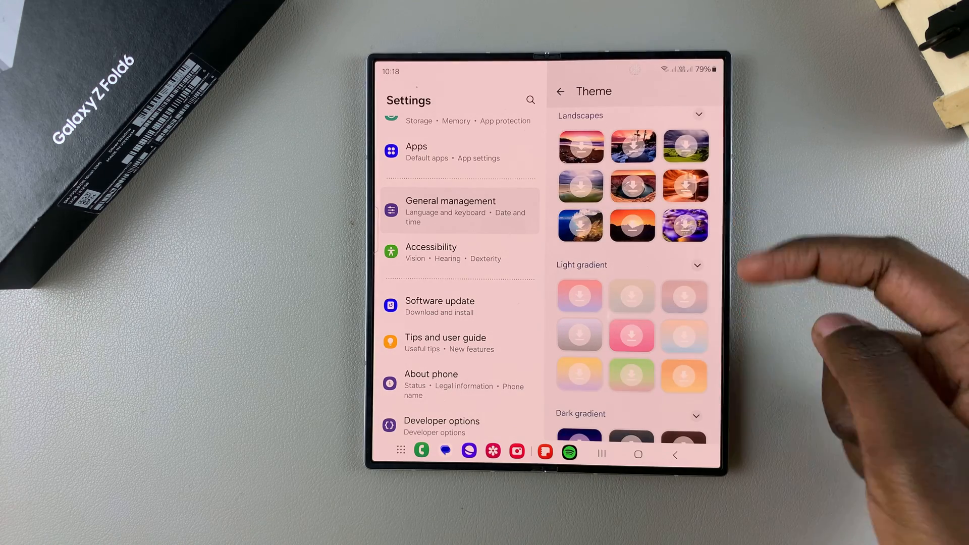
pyautogui.scroll(-3)
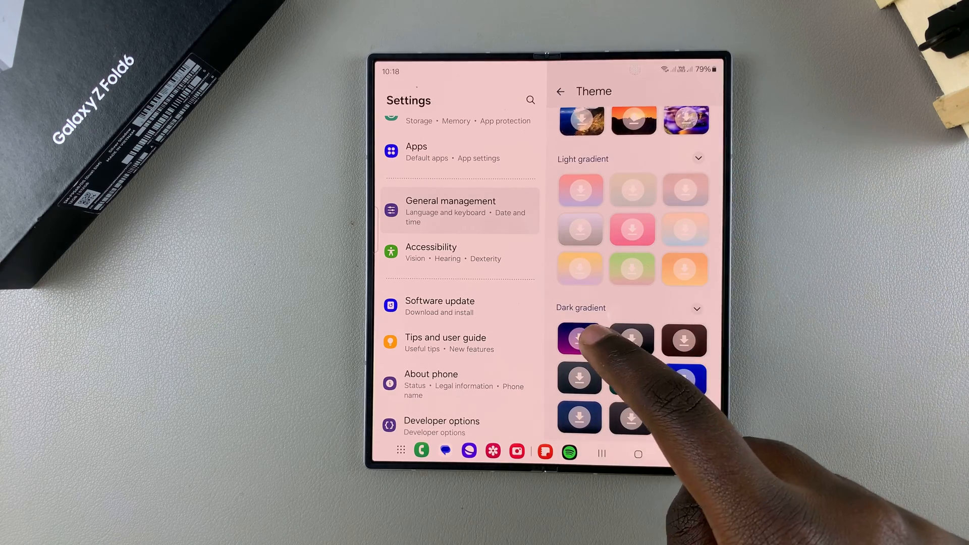
pyautogui.click(580, 340)
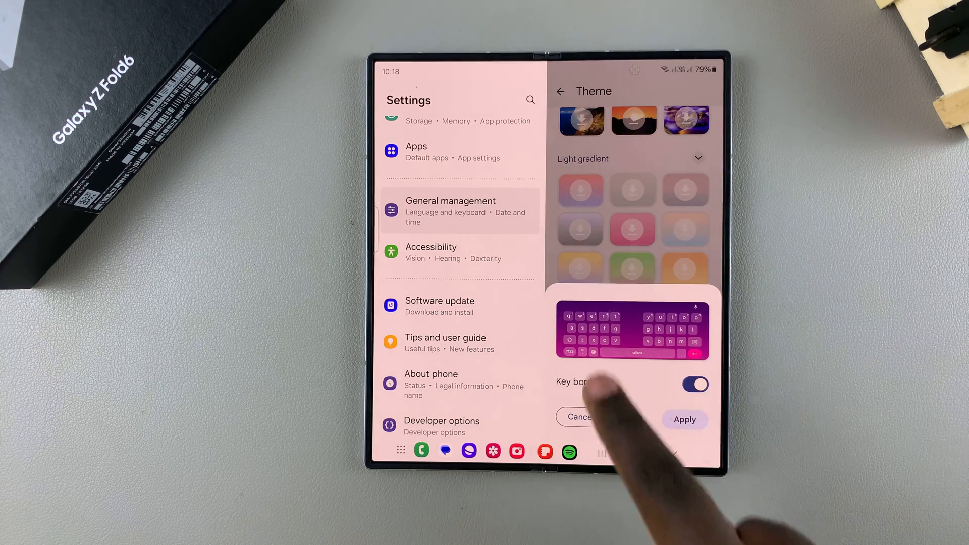
pyautogui.click(694, 384)
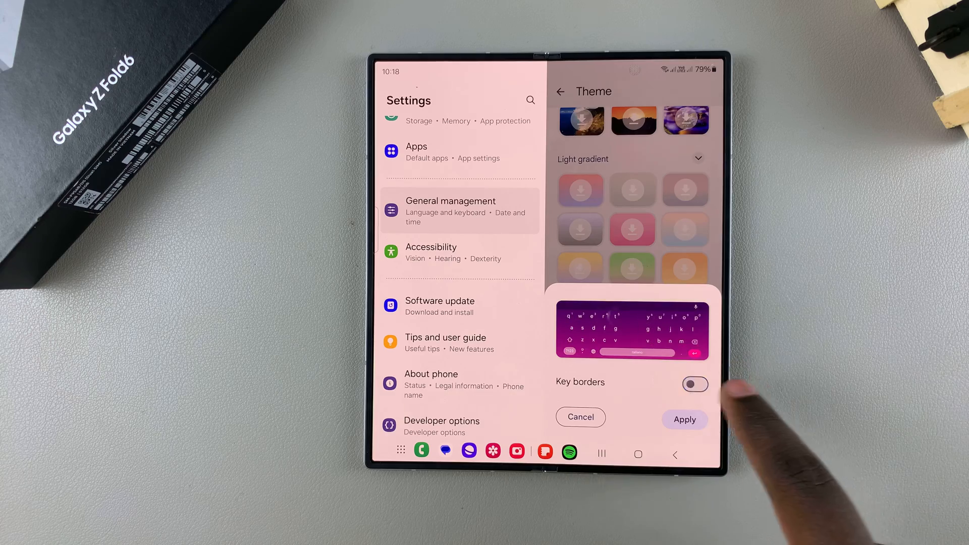
pyautogui.click(694, 384)
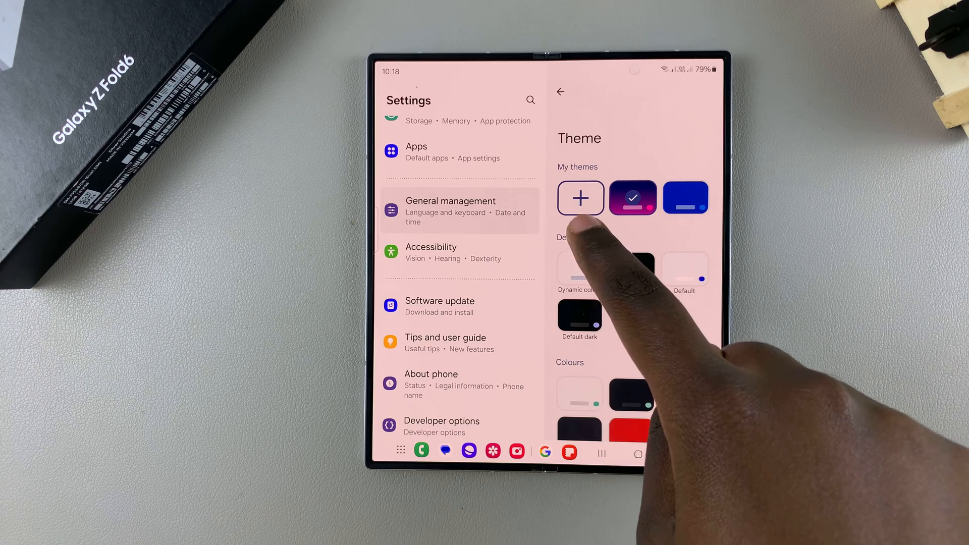
# Tap the + tile under My themes and scroll through Photos for a background
pyautogui.click(580, 198)
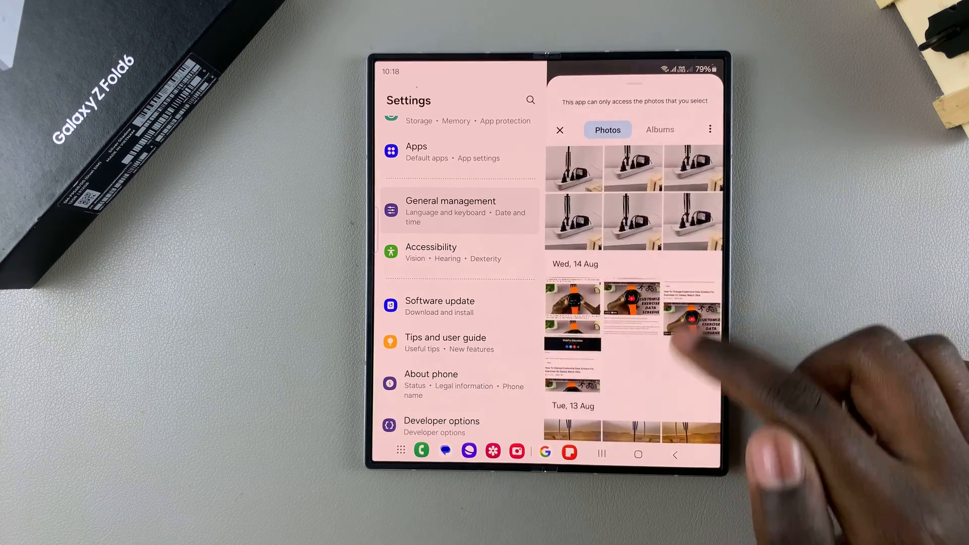
pyautogui.scroll(-3)
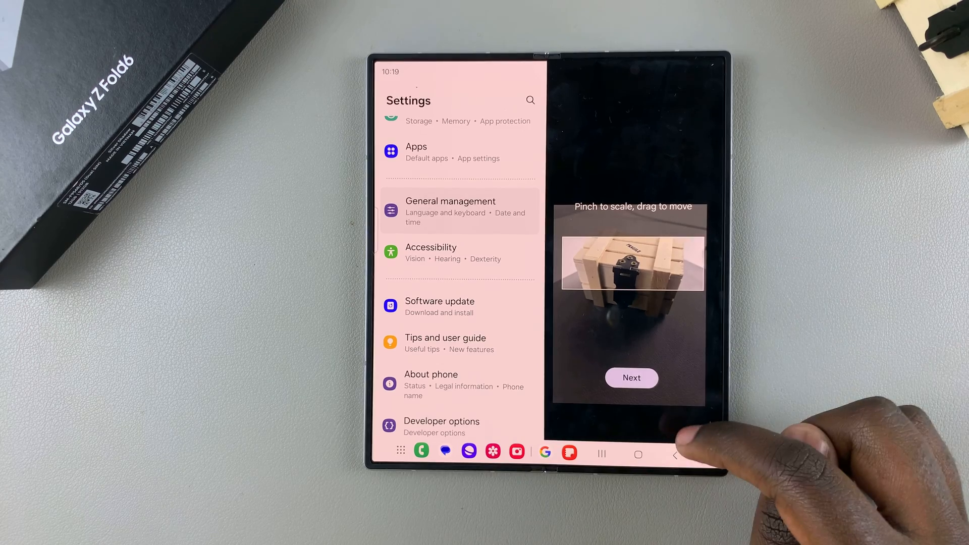
# Confirm the wooden crate photo framing as the keyboard background
pyautogui.click(630, 378)
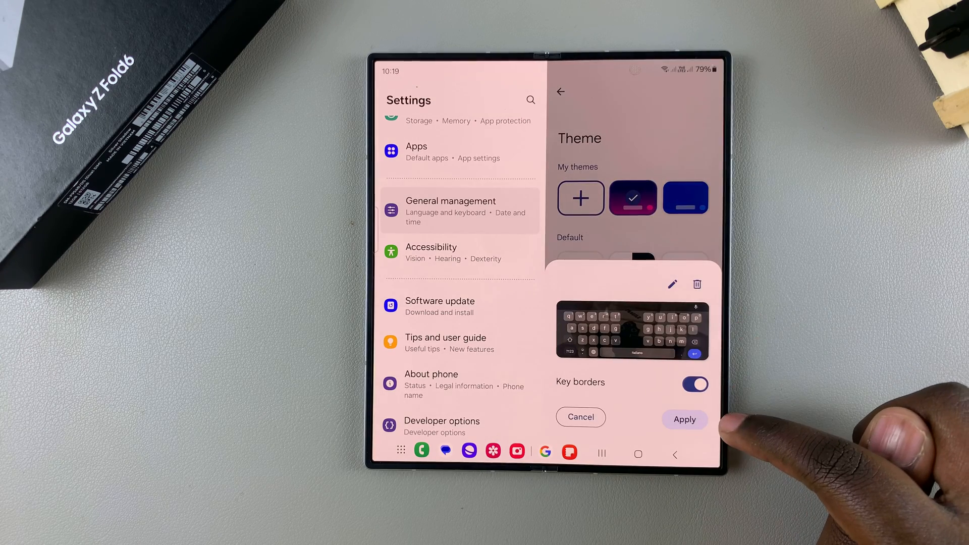
# Toggle Key borders off and back on for the crate photo theme
pyautogui.click(693, 384)
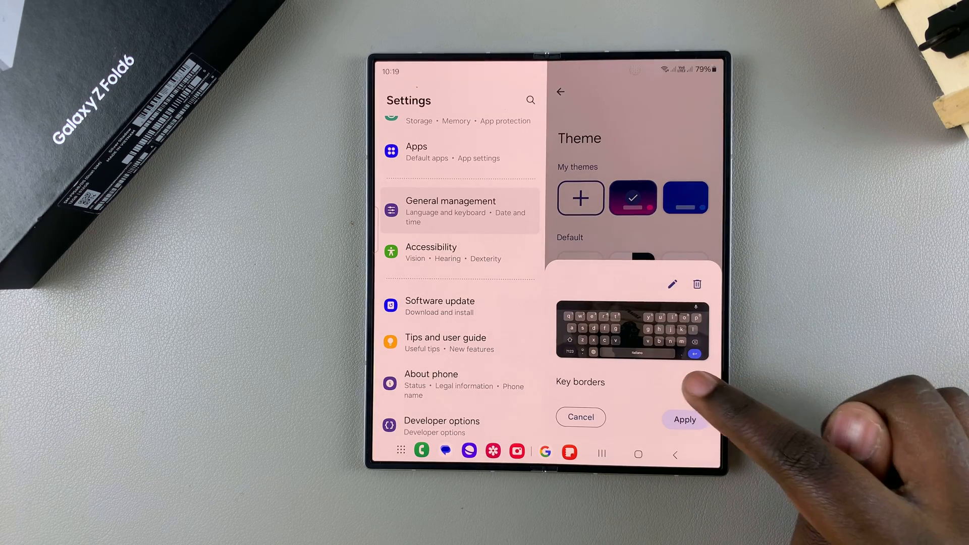
pyautogui.click(694, 384)
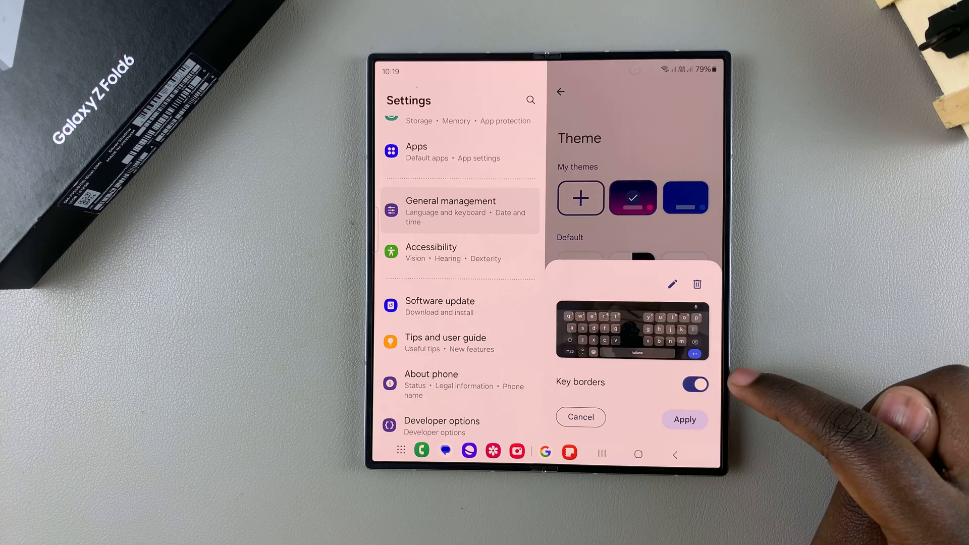